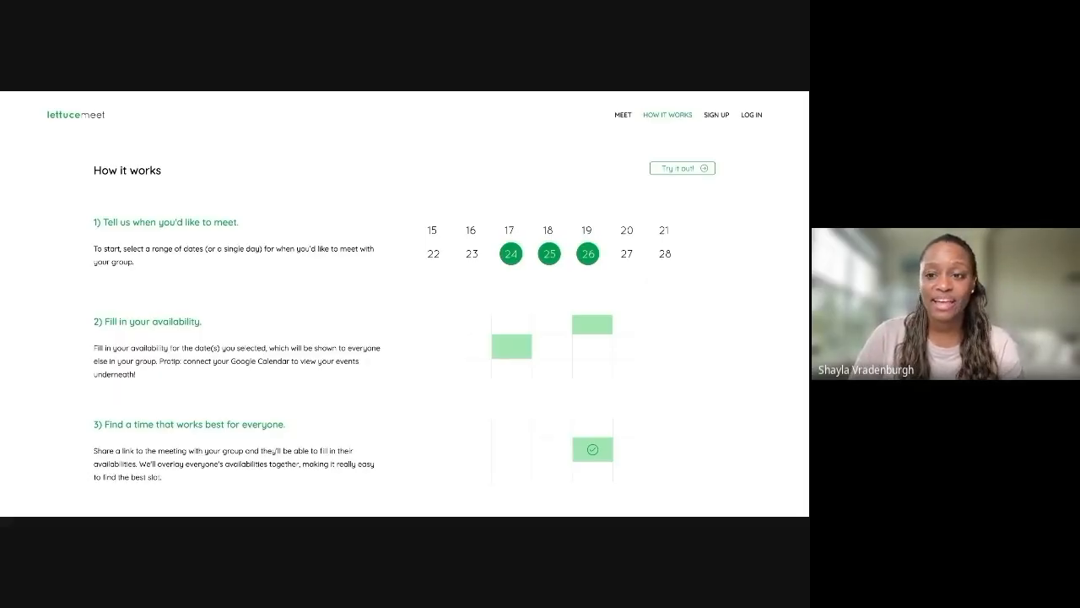
Look through the meeting-days and How it works pages, then reach the account sign-up page
click(622, 114)
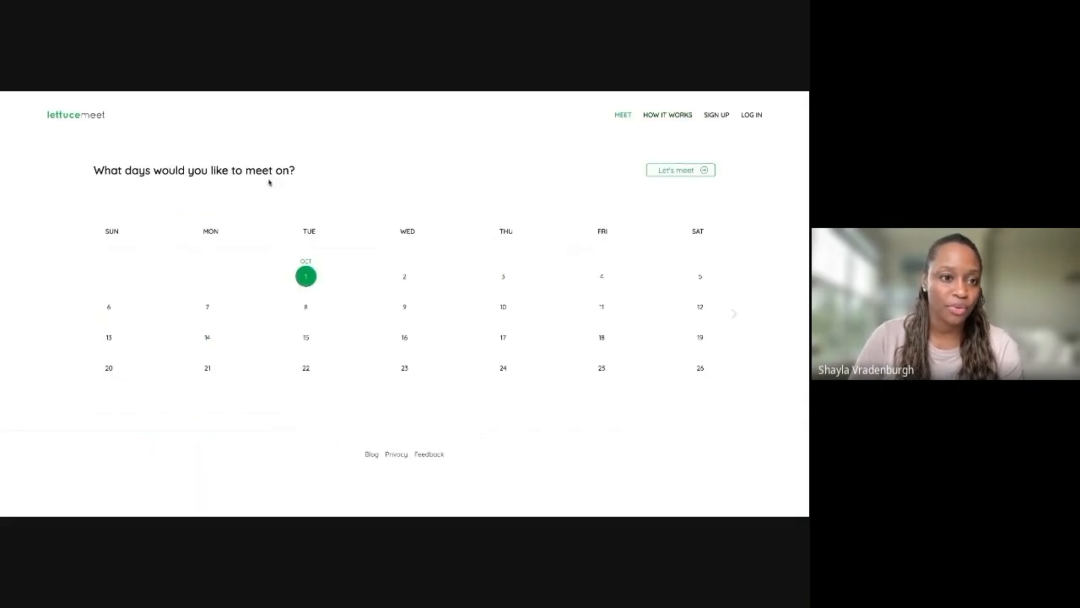
mouse_move(295, 301)
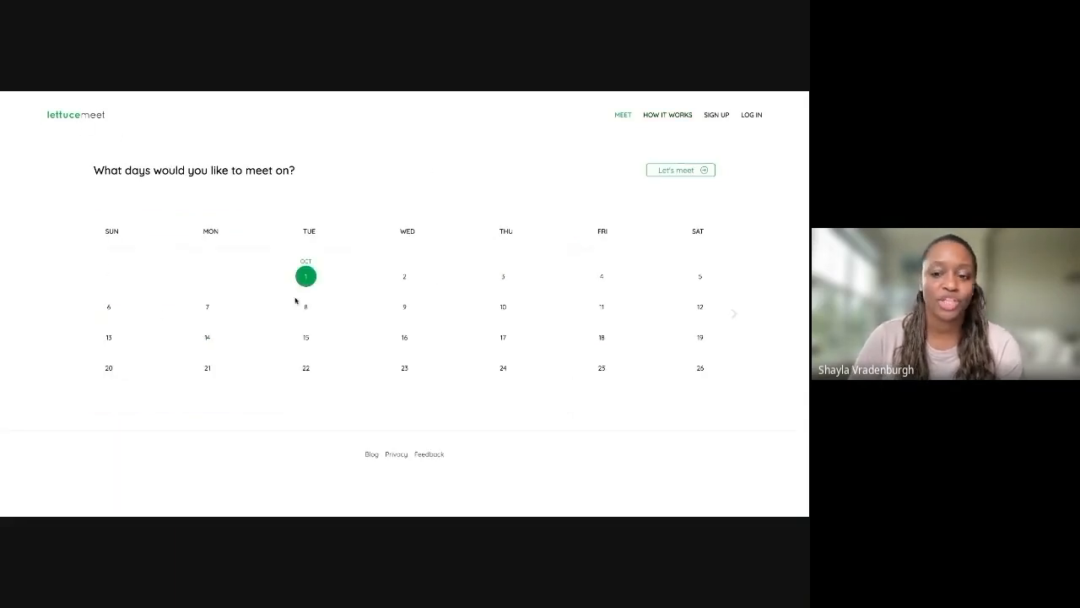
mouse_move(539, 224)
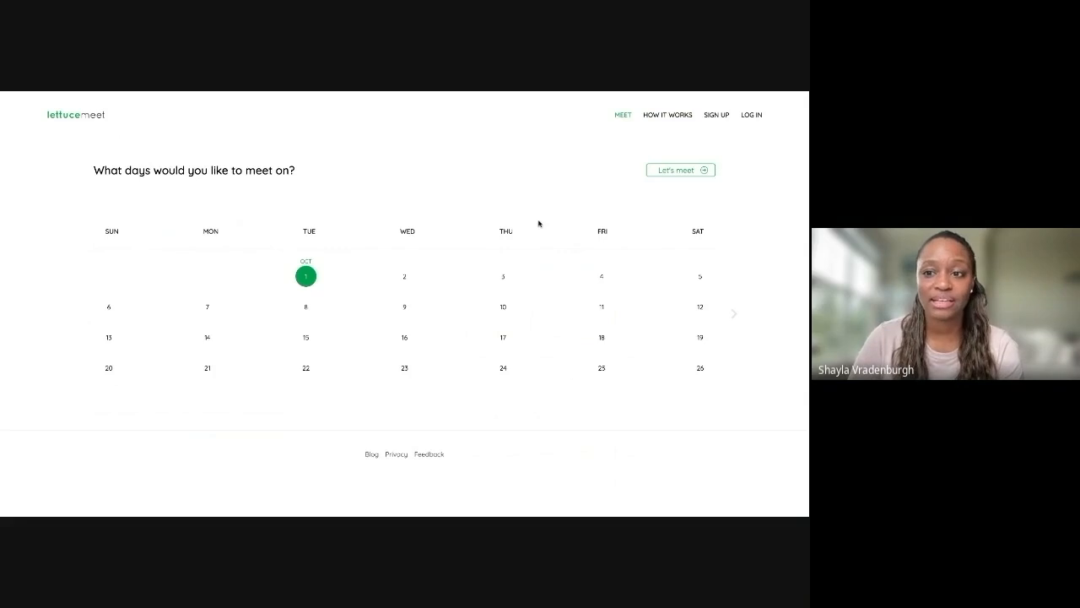
click(666, 115)
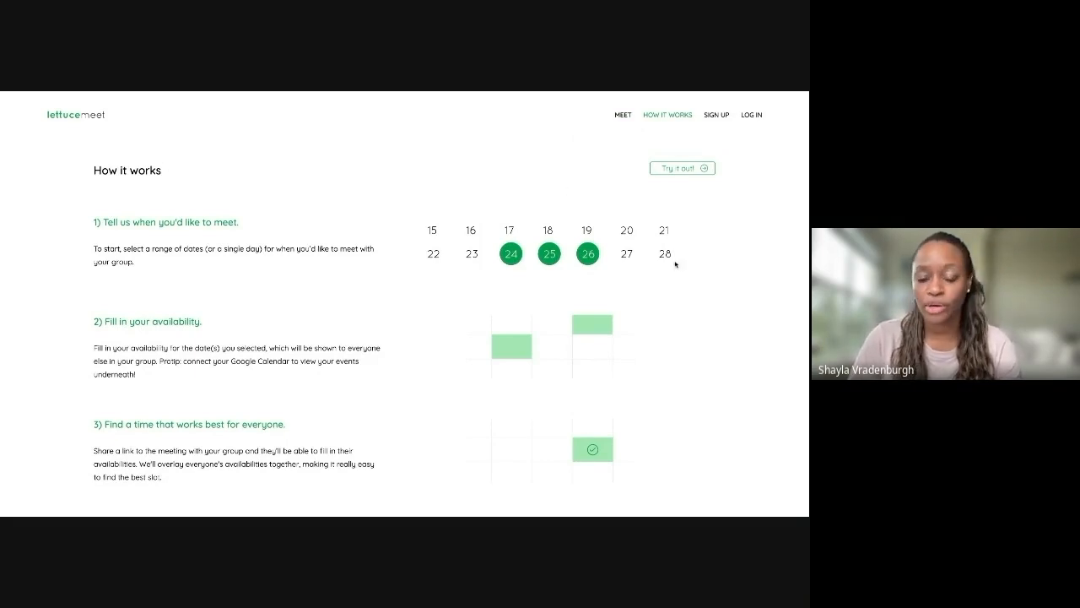
scroll(down, 3)
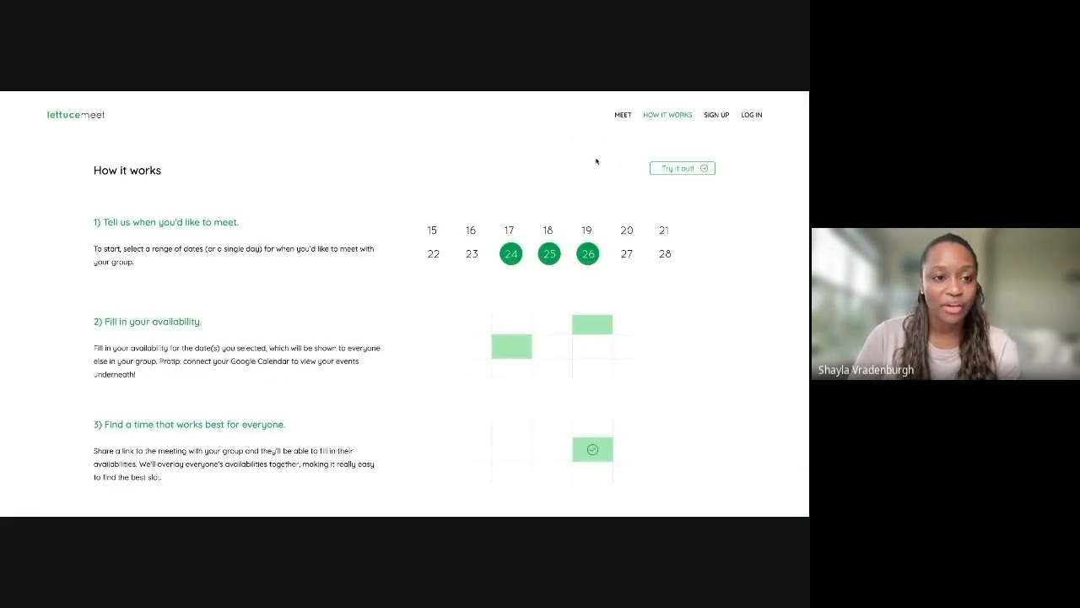
click(716, 114)
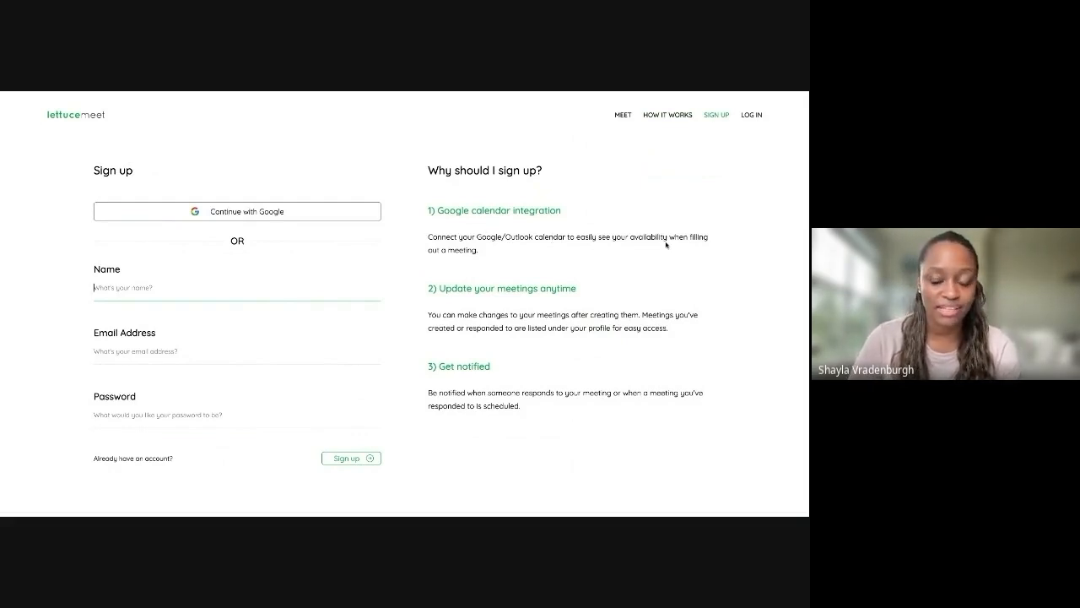
mouse_move(507, 307)
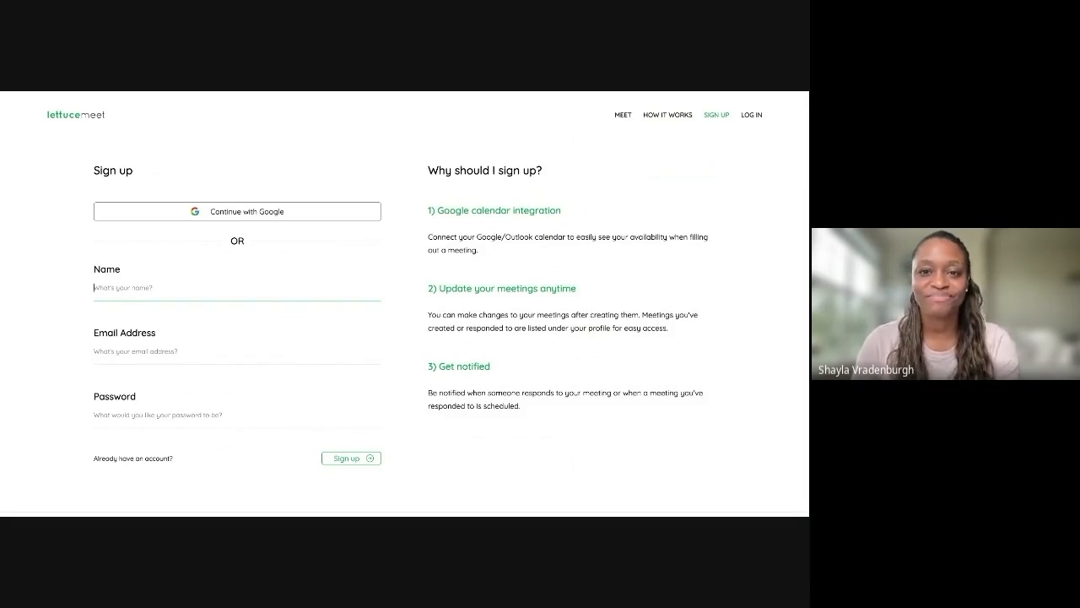
mouse_move(635, 258)
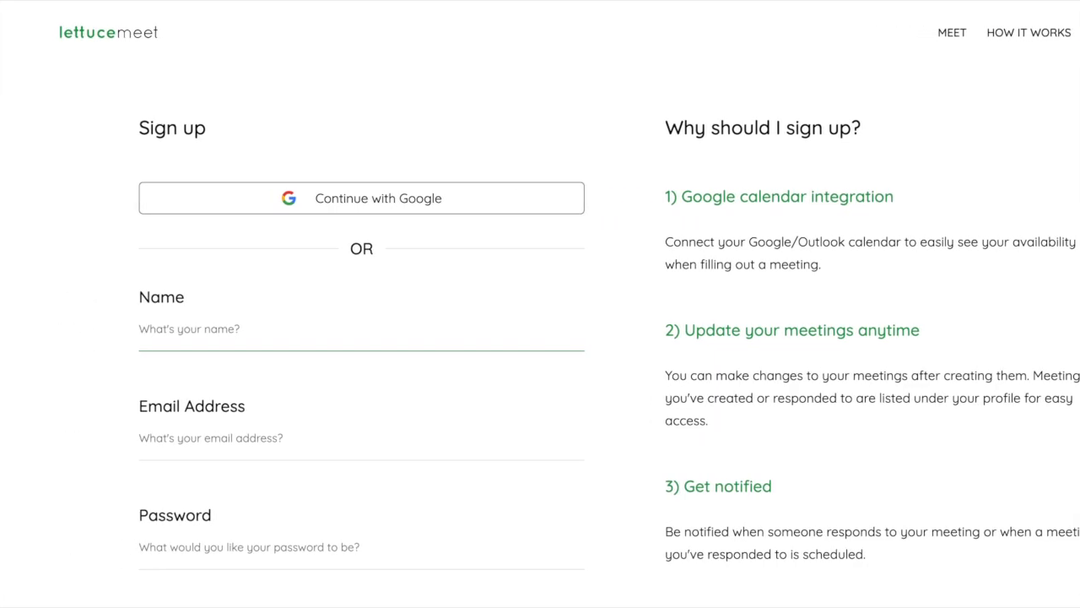
Sign up with Google and grant Google Calendar access
click(361, 198)
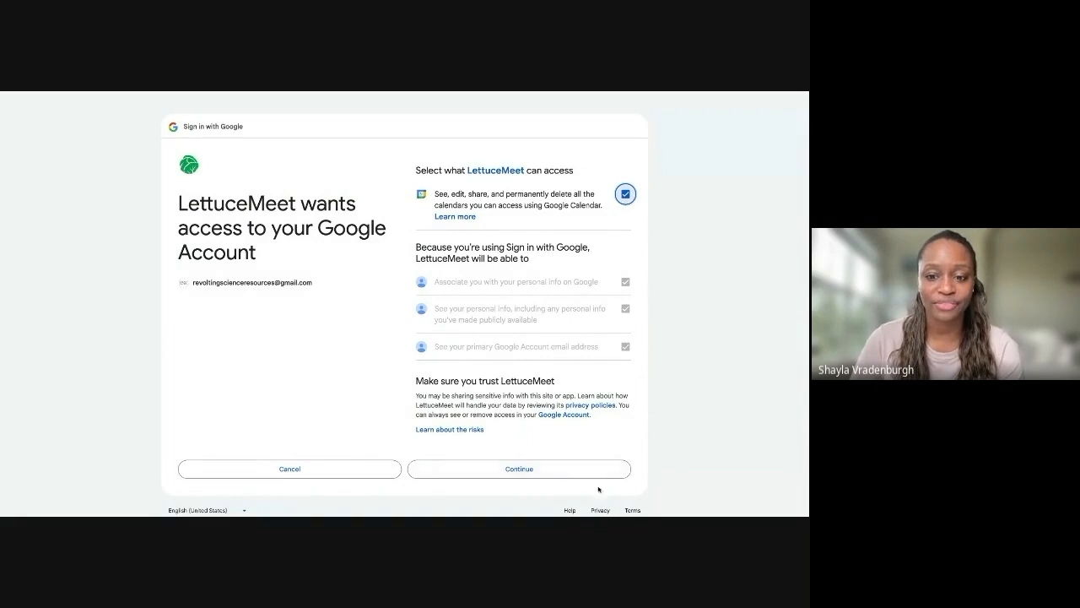
click(519, 469)
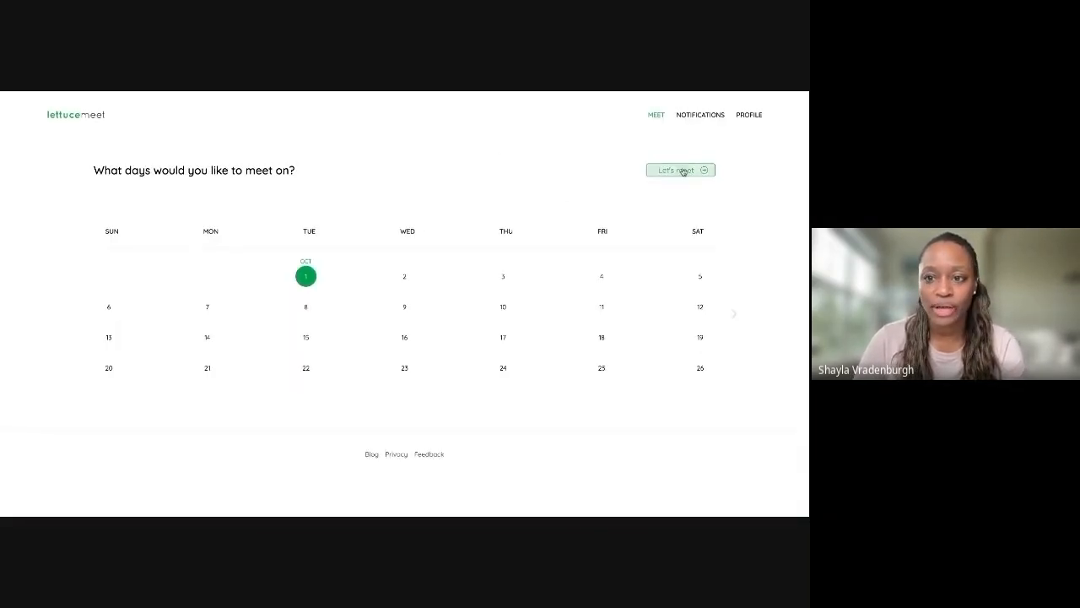
Name the meeting 'Test Committee Meeting' with description 'Committee meeting to go over my research project'
click(680, 170)
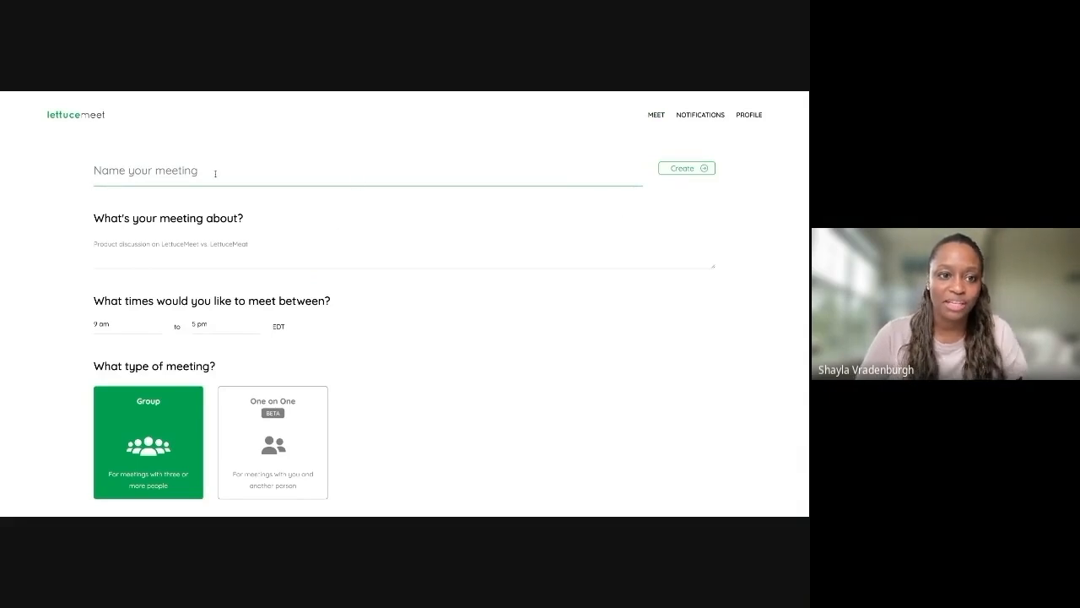
text(Test Committee Meeting)
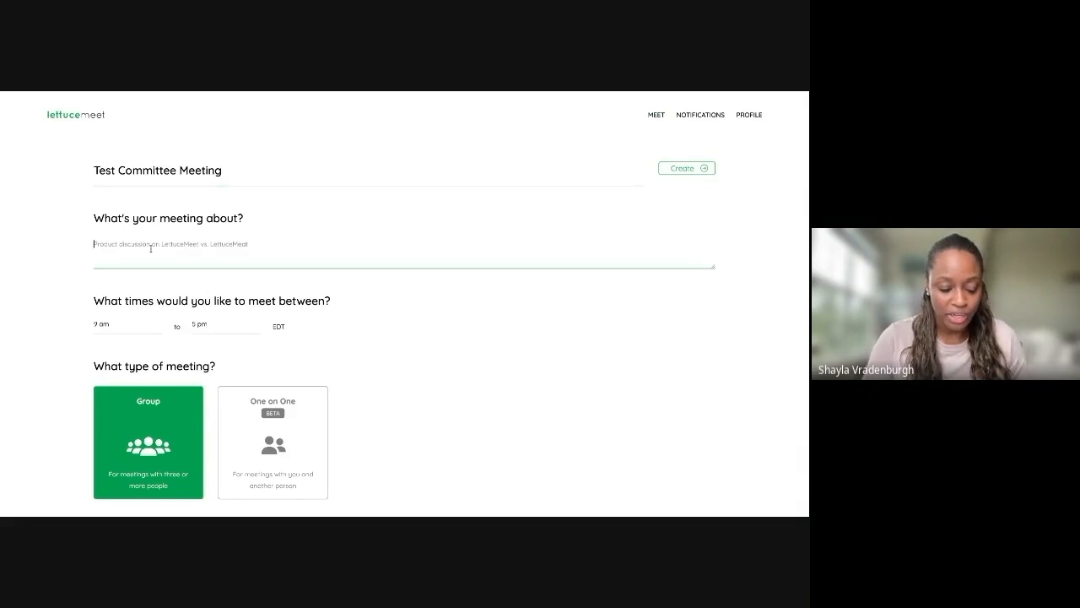
text(Committee meeting to go over my research project.)
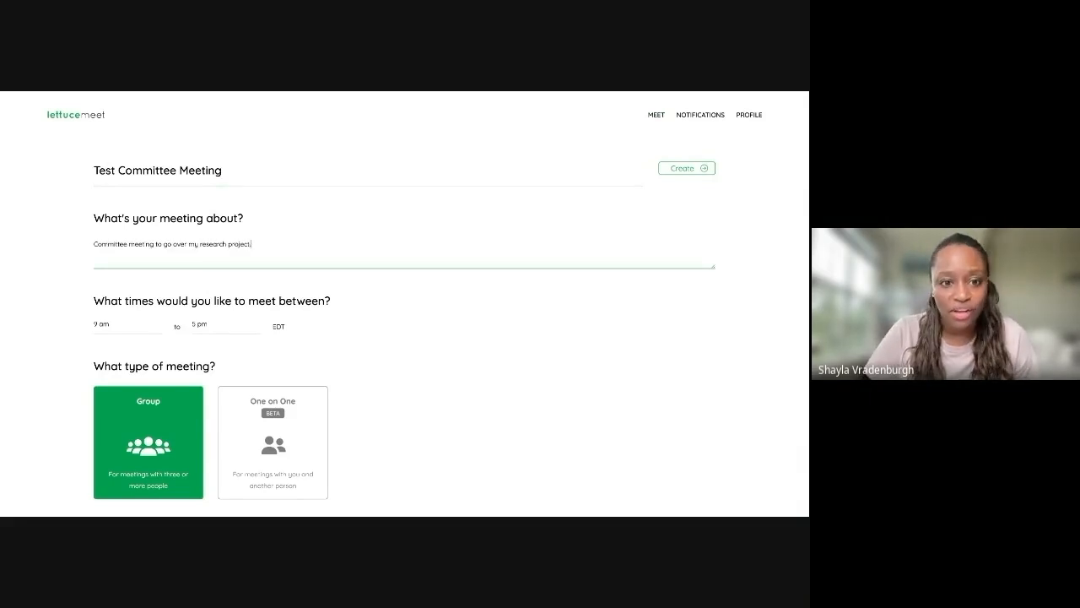
scroll(down, 3)
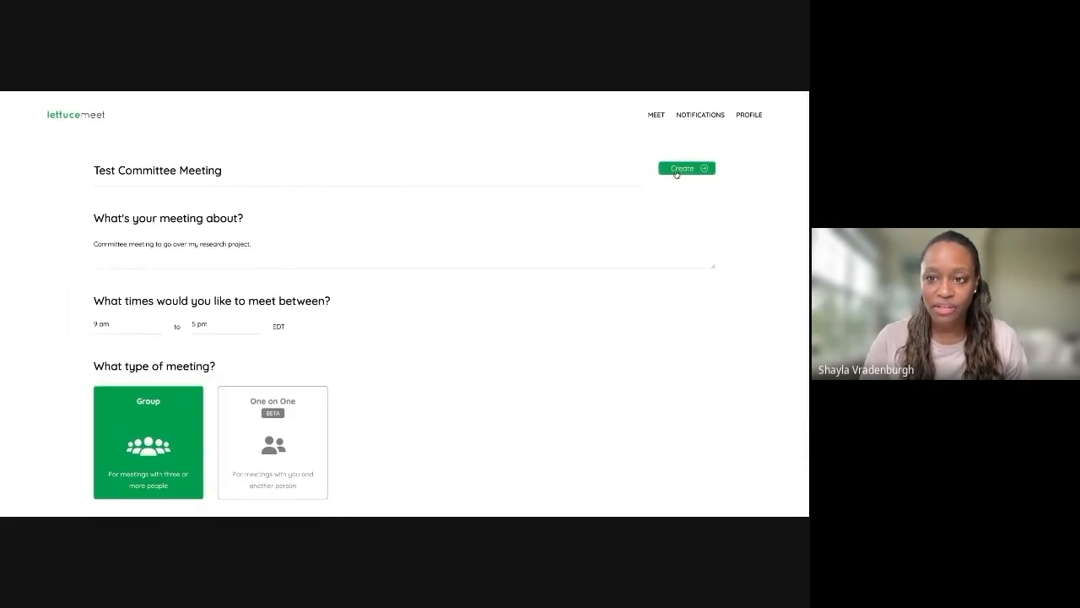
Create Test Committee Meeting and open its edit view
click(685, 168)
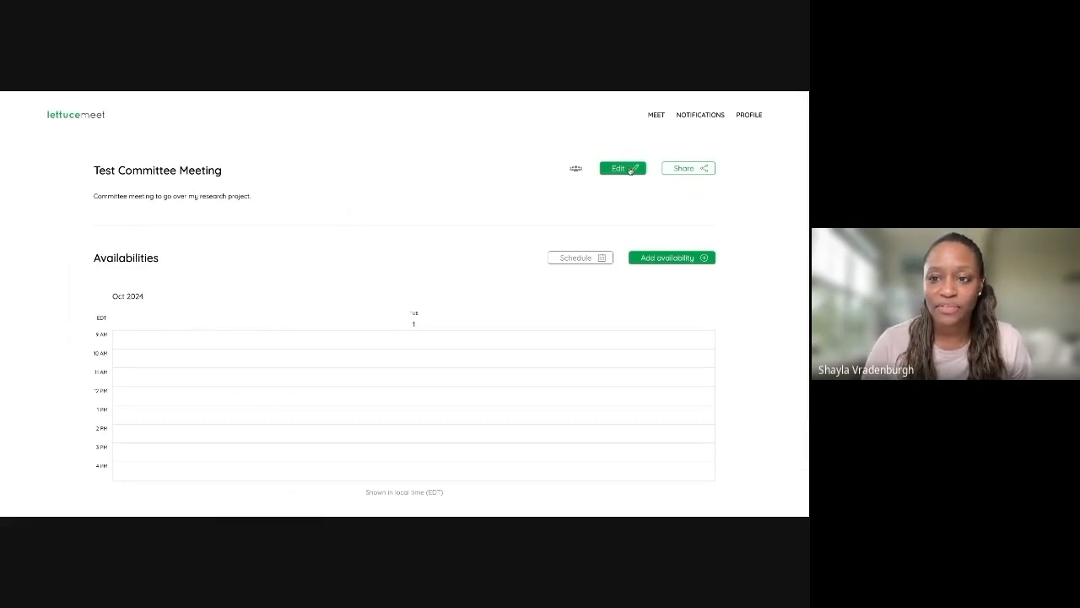
click(687, 168)
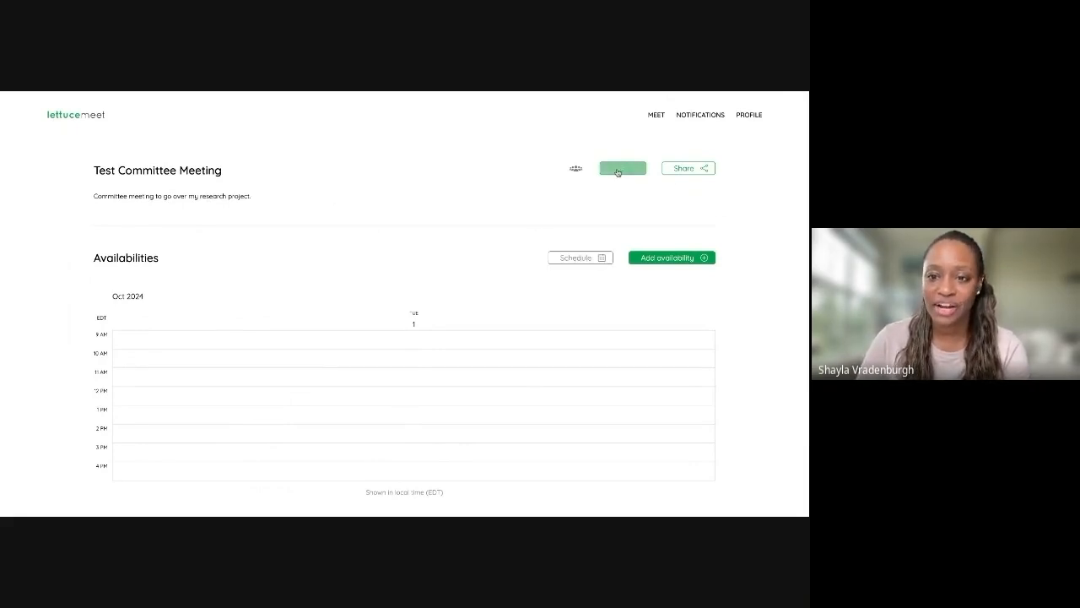
Reschedule the meeting to Monday Oct 7 through Friday Oct 11
click(622, 168)
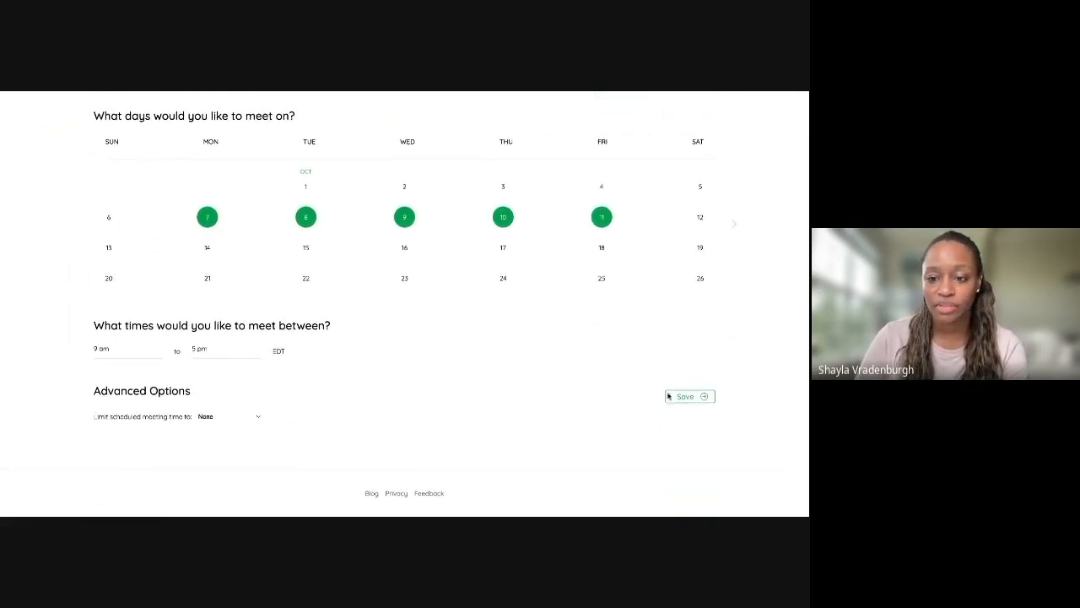
click(685, 396)
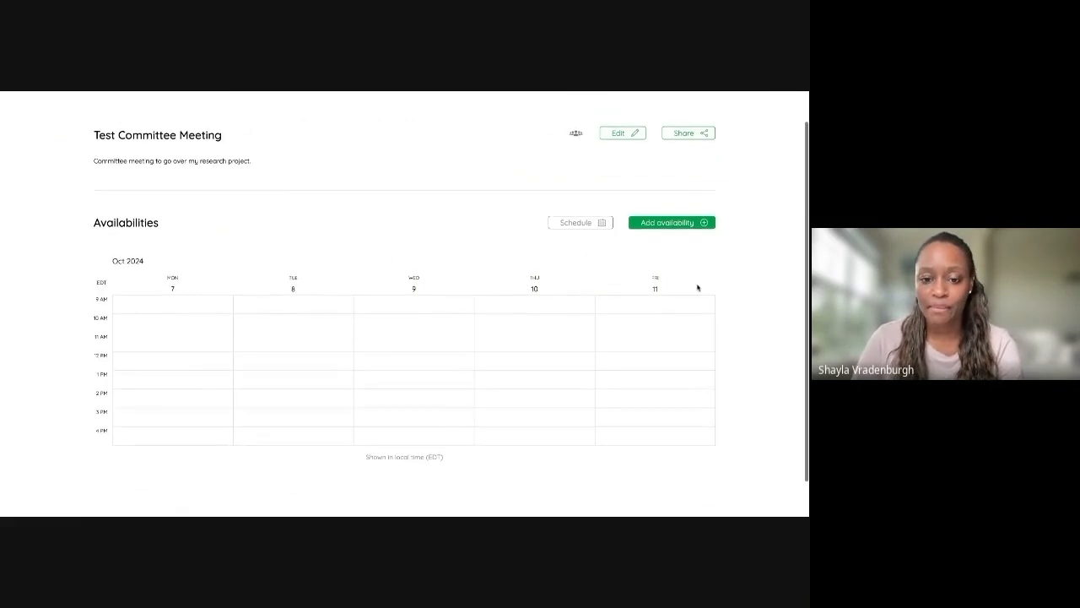
Mark all of Monday and Wednesday 9 AM to noon as available
scroll(down, 3)
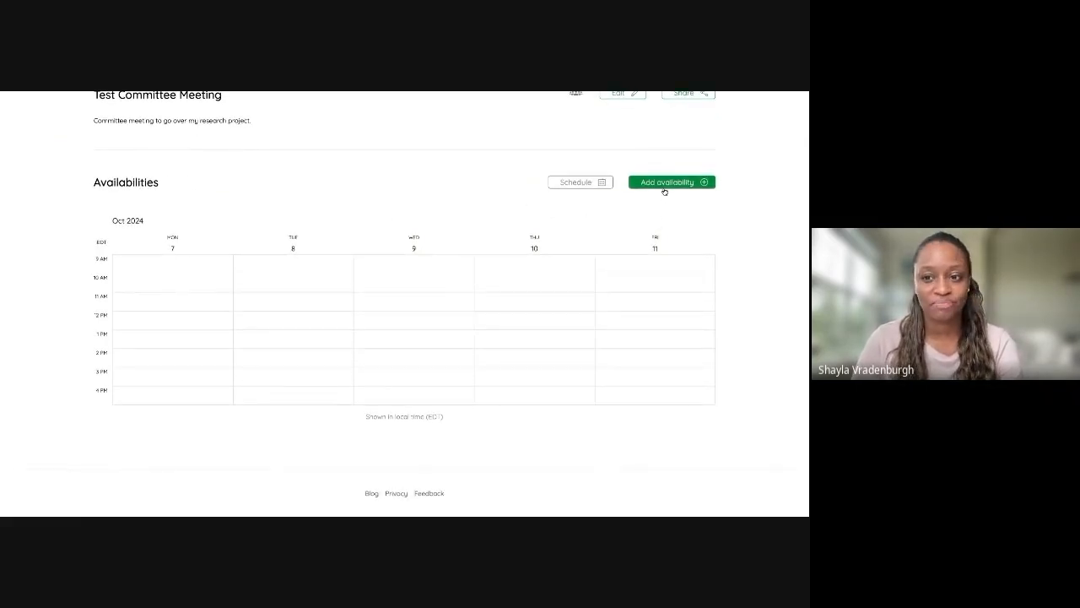
click(671, 181)
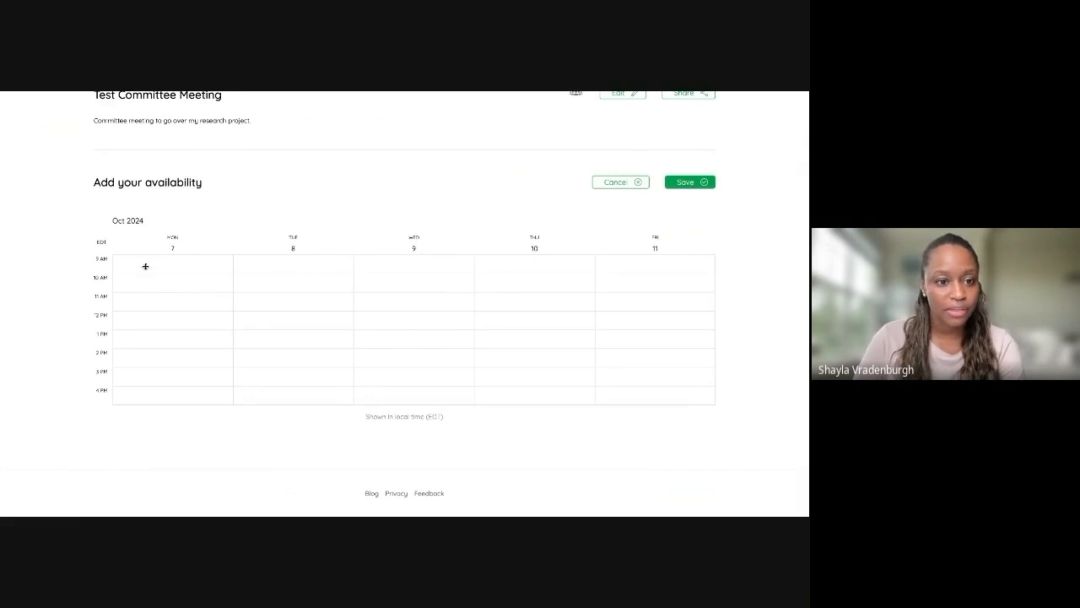
drag(145, 266, 168, 396)
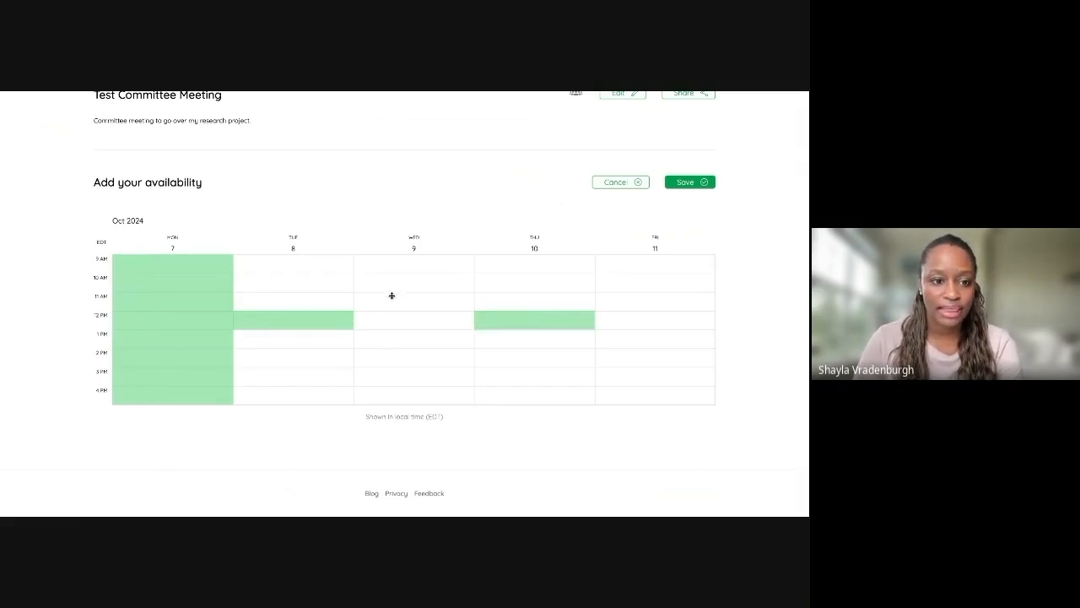
drag(414, 266, 414, 317)
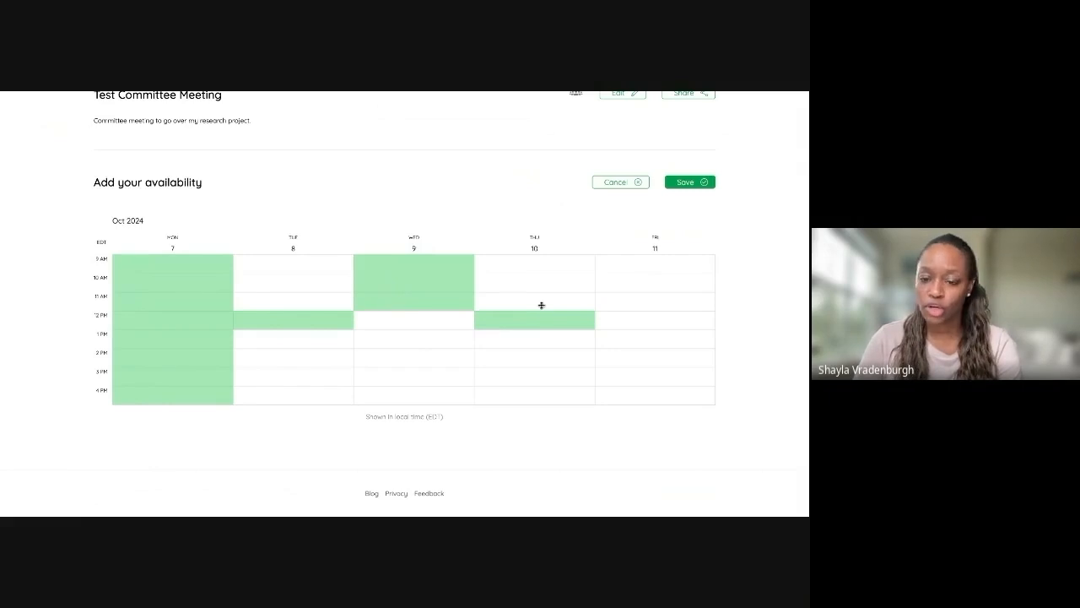
mouse_move(611, 355)
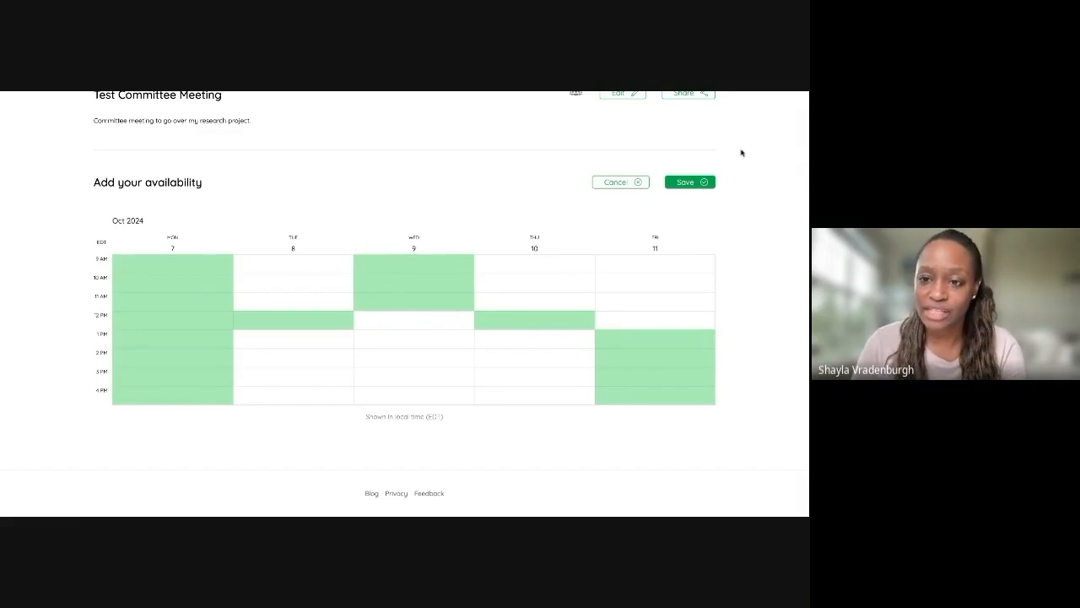
Save the marked availability, including Friday afternoon
click(690, 181)
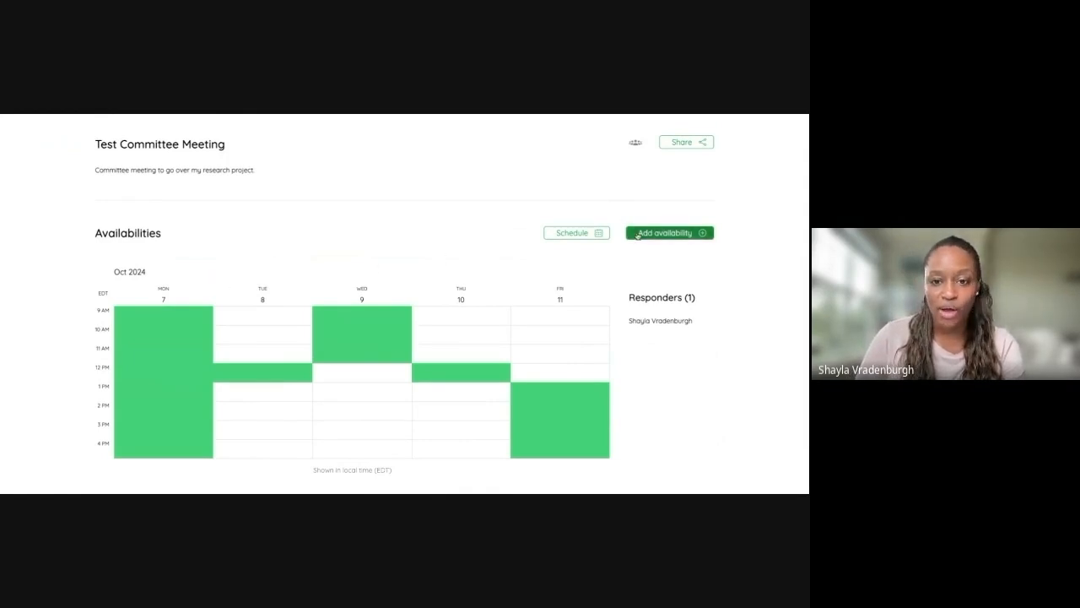
Mark Monday–Tuesday noon hour, most of Wednesday, and Friday afternoon as available
click(666, 232)
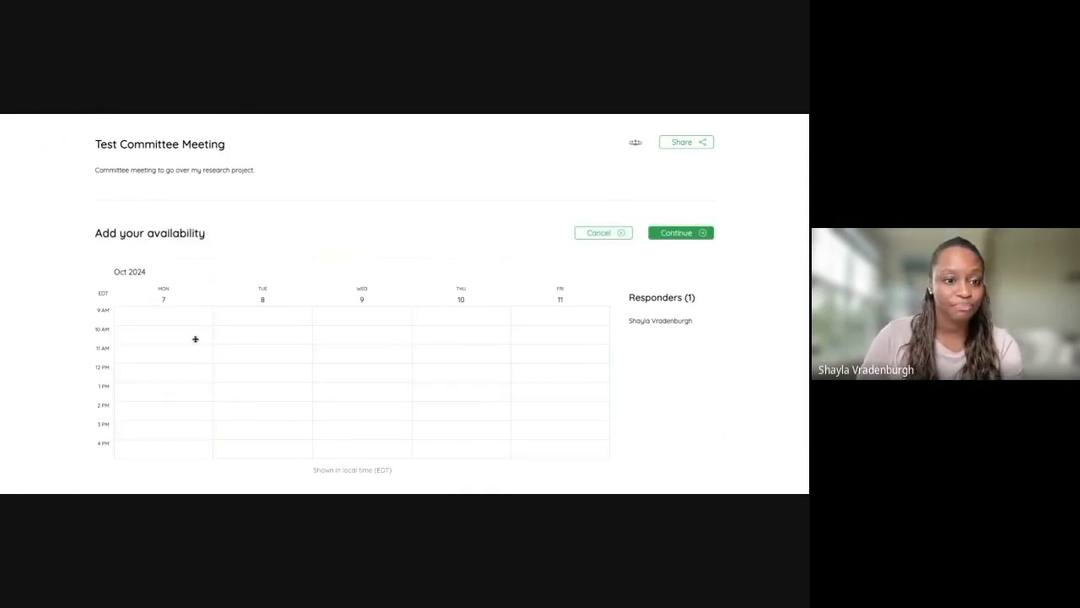
mouse_move(136, 365)
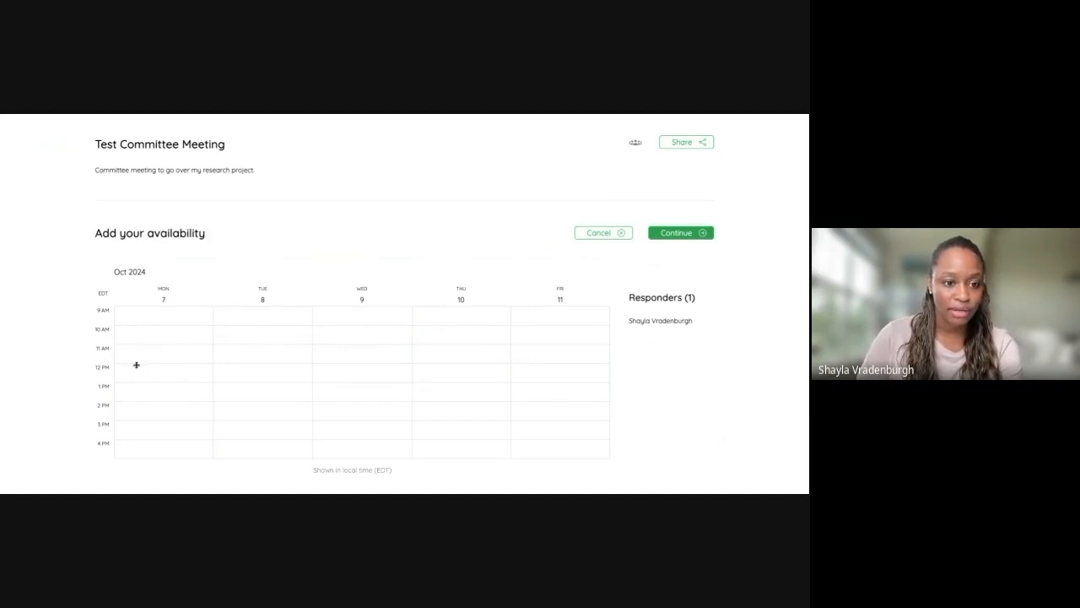
drag(136, 371, 236, 378)
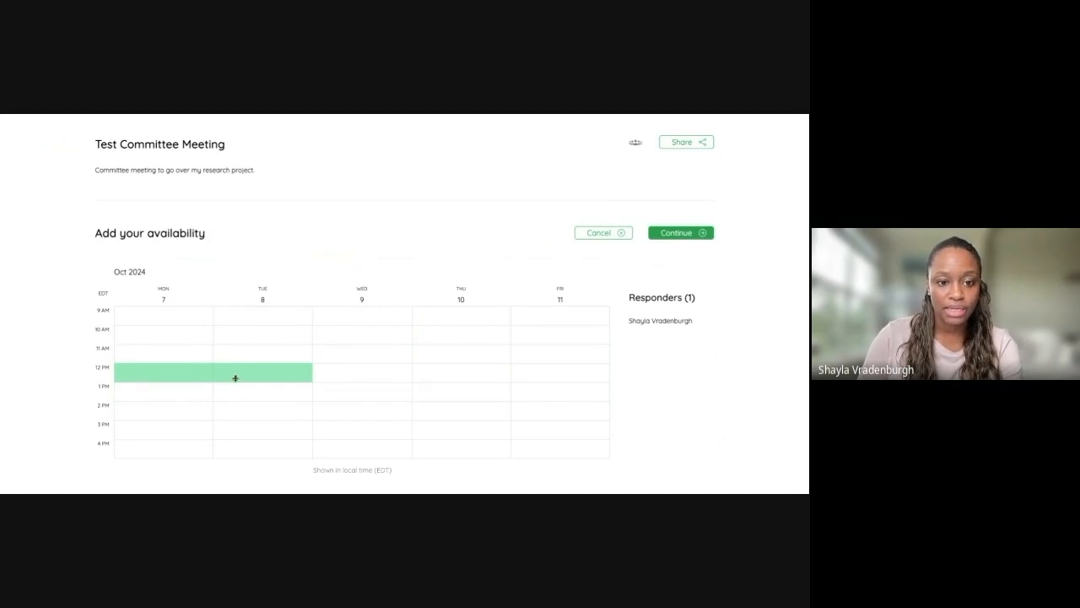
drag(362, 314, 362, 453)
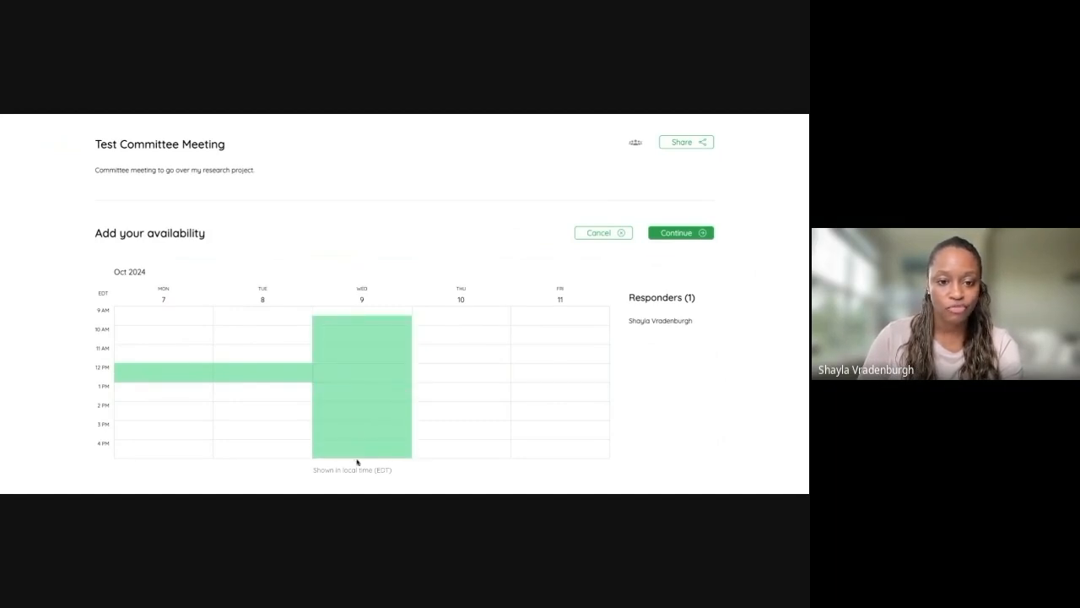
mouse_move(464, 315)
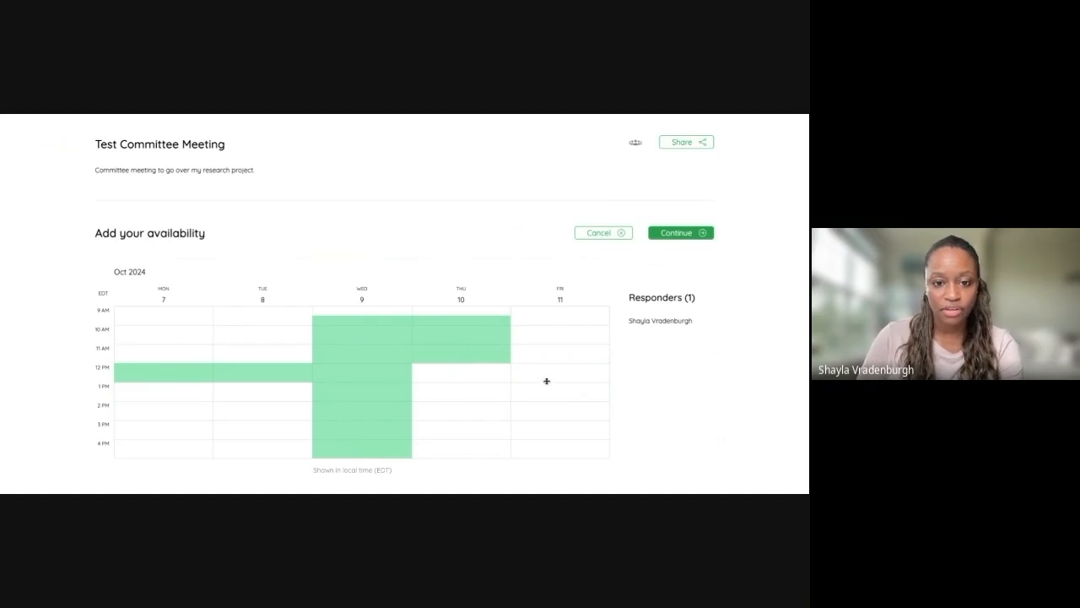
drag(547, 381, 536, 449)
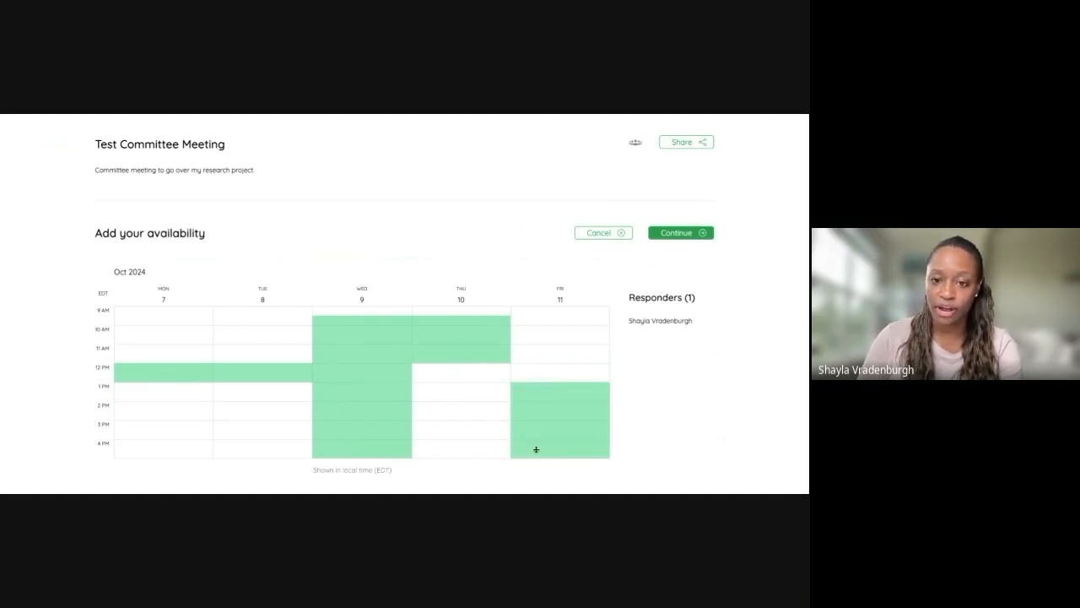
Continue as a guest and enter the name Tester One
click(680, 232)
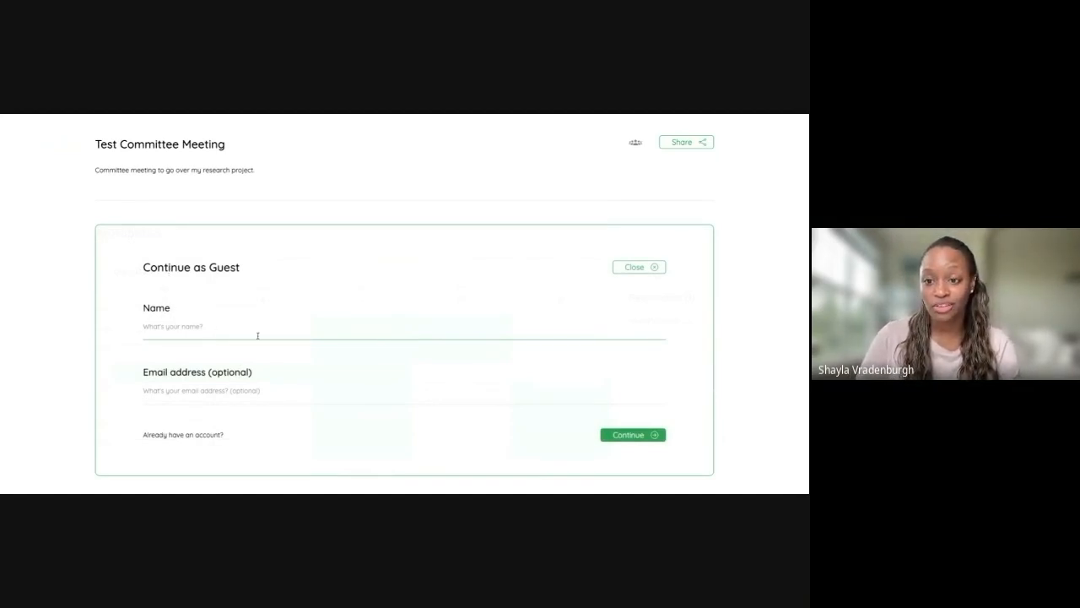
text(Tester One)
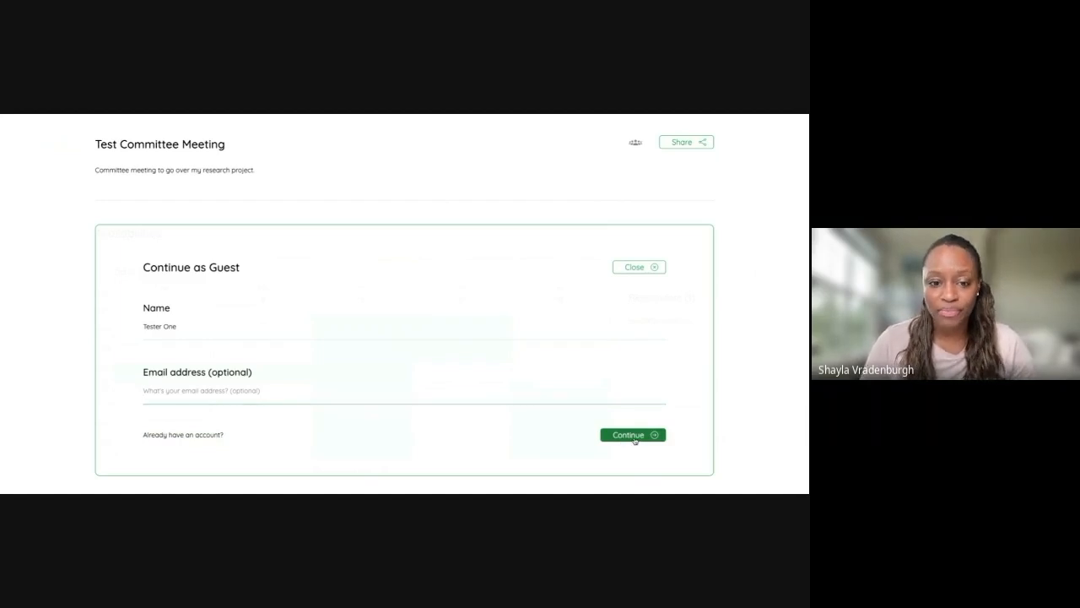
Submit Tester One's response and review the two-responder availability grid
click(632, 435)
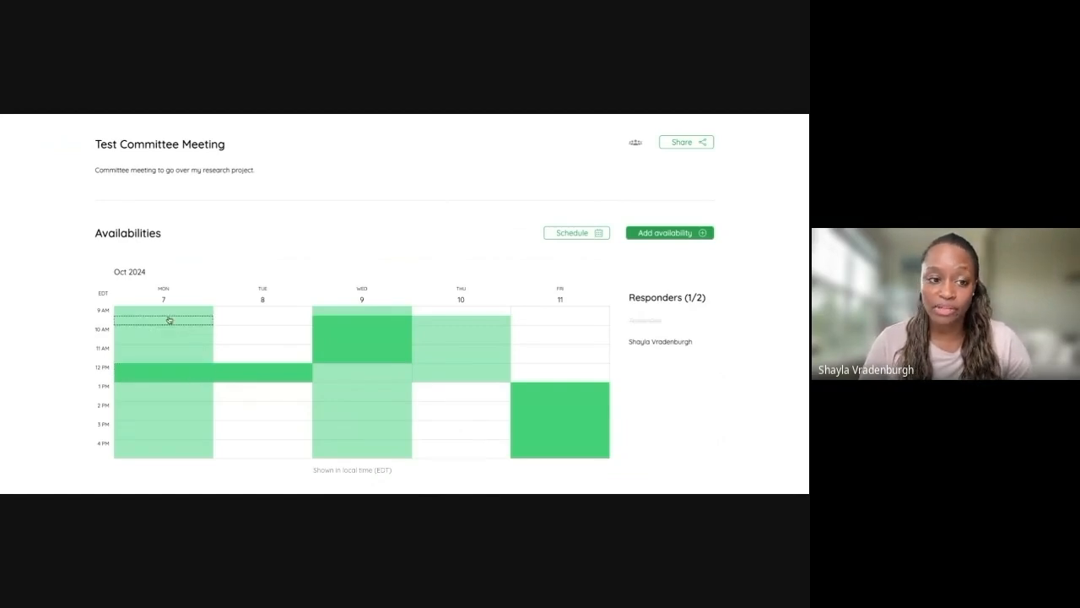
drag(169, 319, 169, 363)
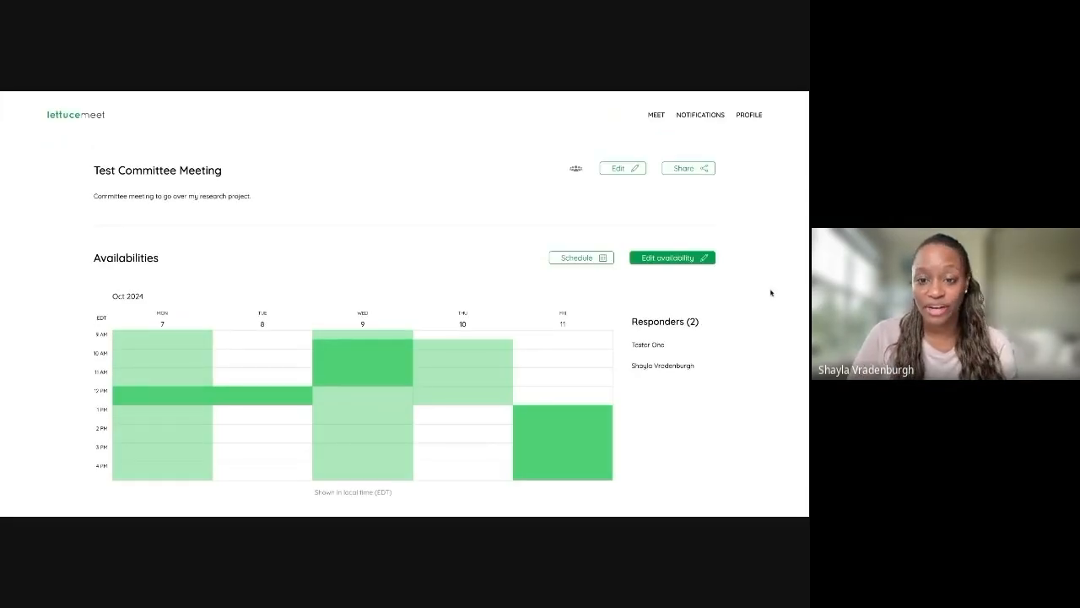
scroll(down, 3)
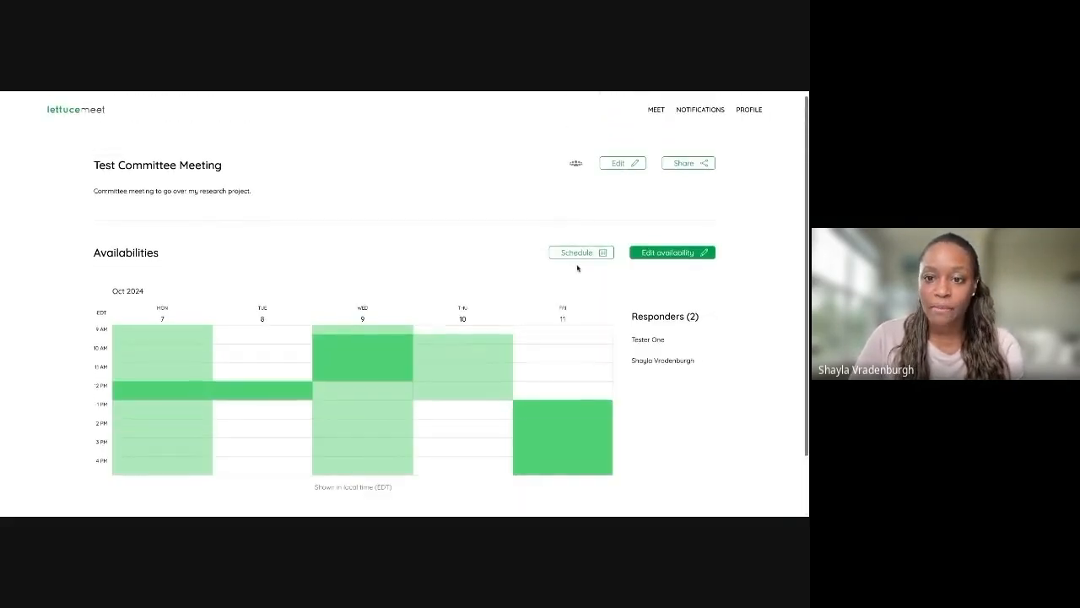
Set Test Committee Meeting's final time to the Tuesday, October 8, 12–1 PM slot
click(581, 252)
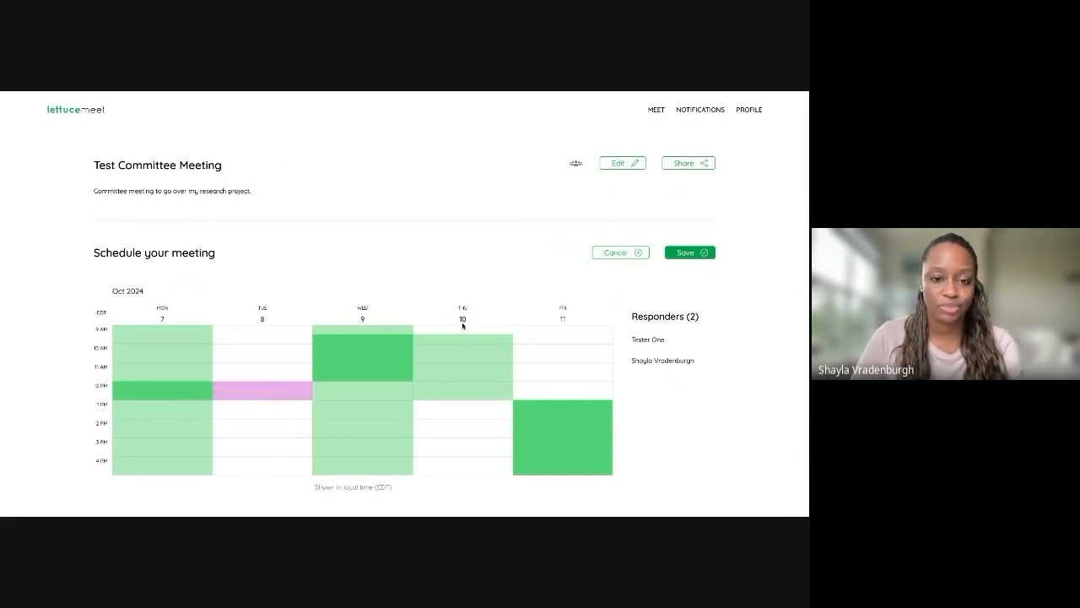
scroll(down, 3)
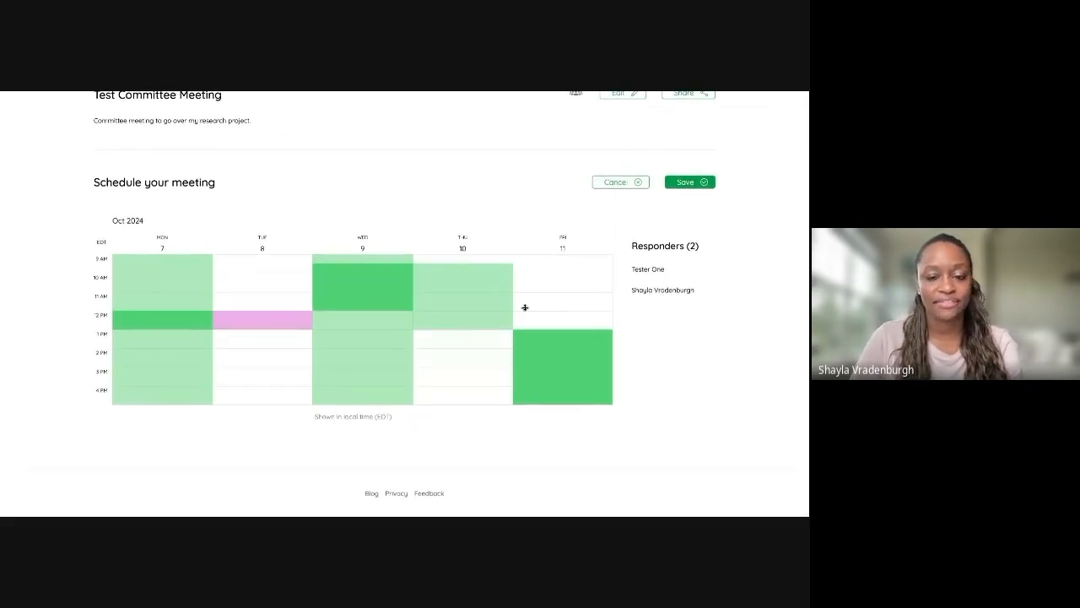
click(689, 181)
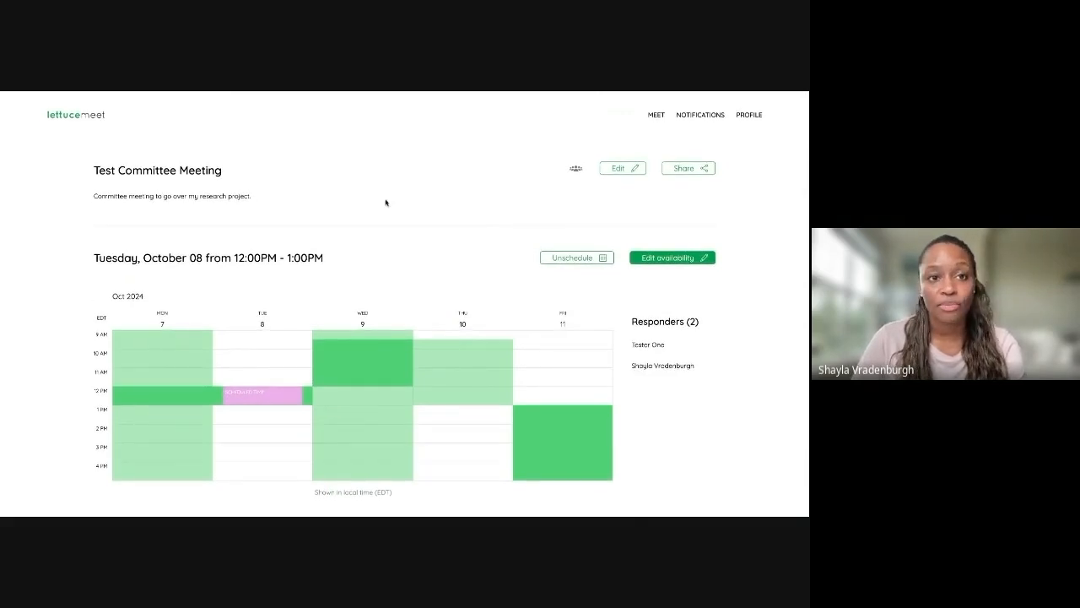
mouse_move(355, 238)
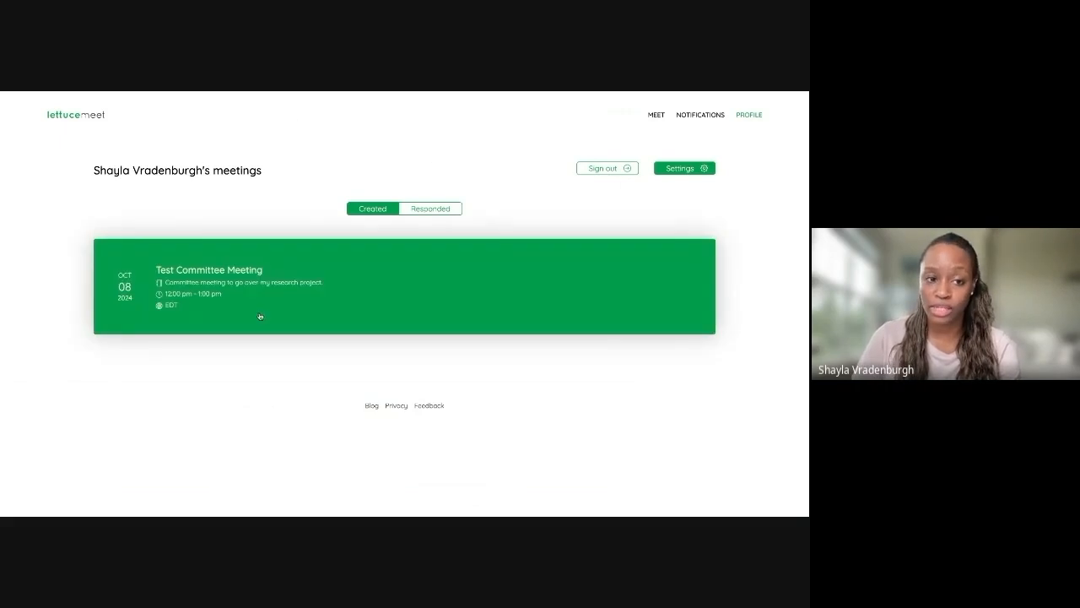
Check the Responded and Created meeting lists, then browse General Settings in account settings
click(429, 208)
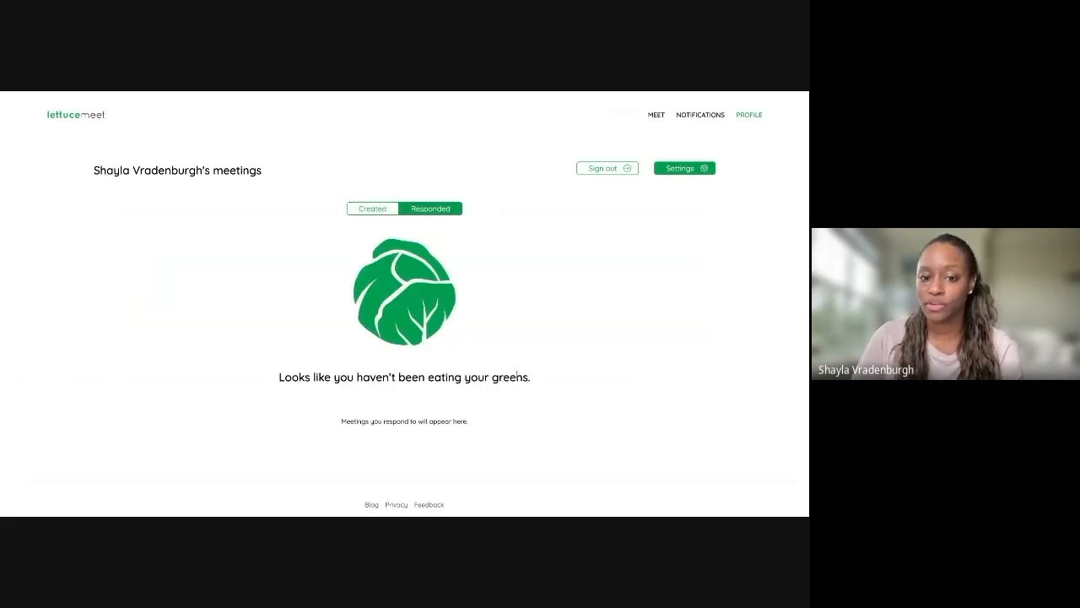
click(371, 208)
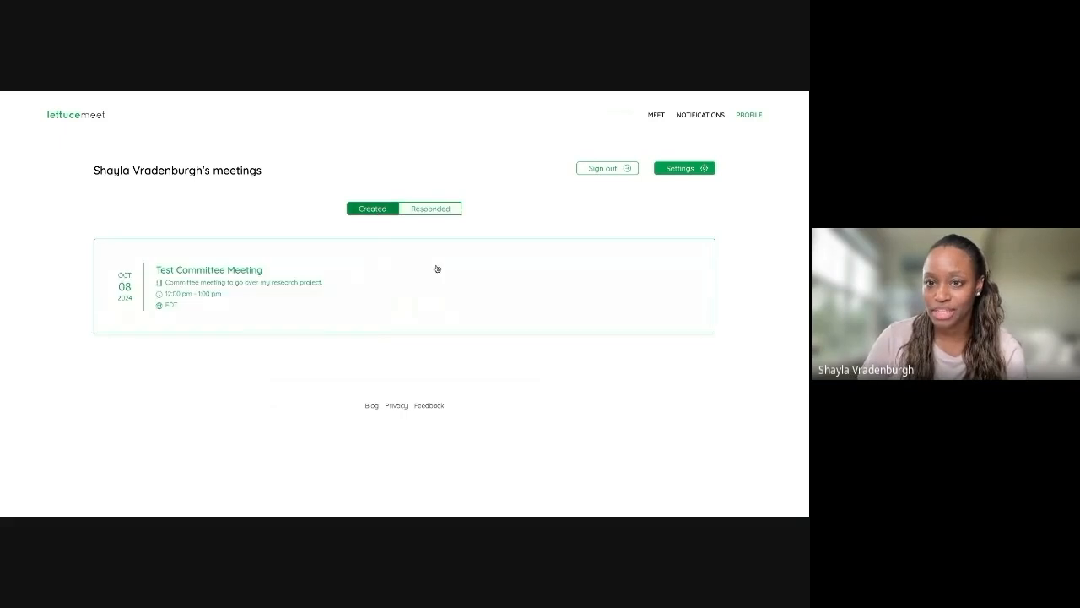
click(679, 167)
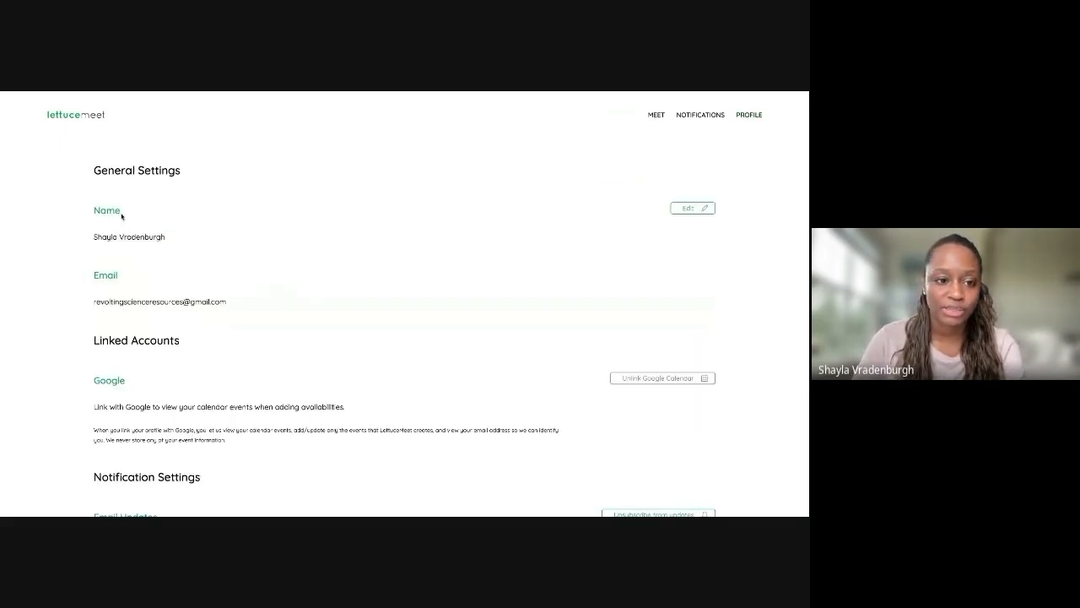
scroll(down, 3)
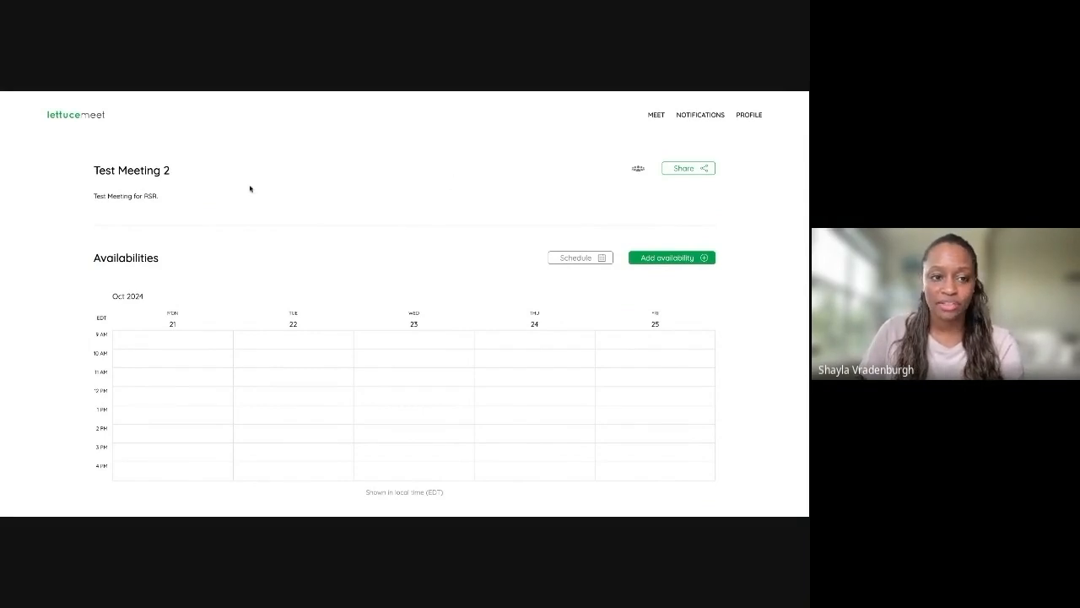
mouse_move(305, 255)
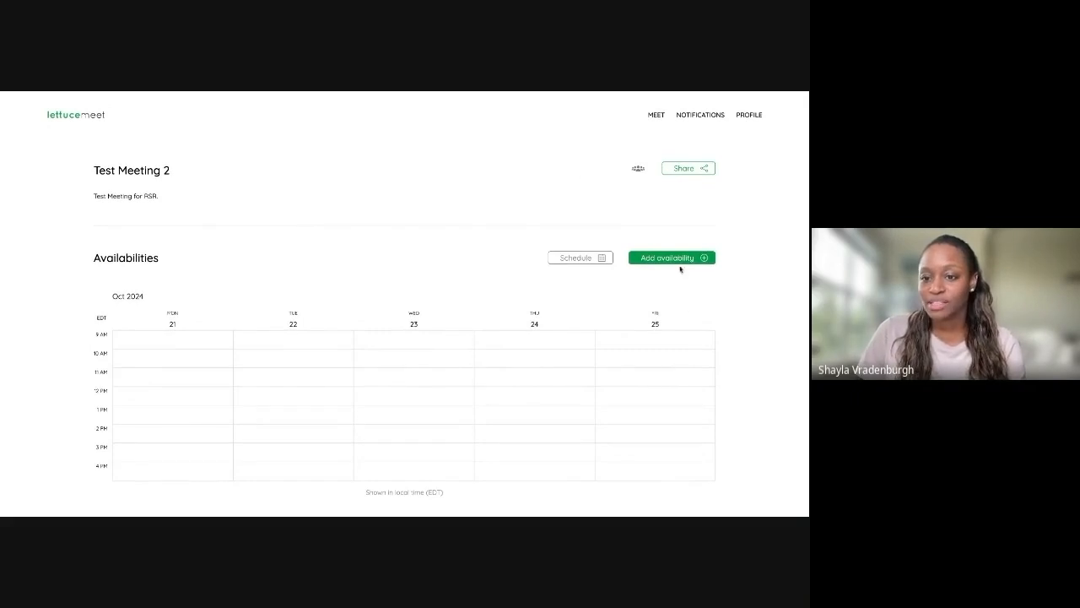
Mark Tuesday late afternoon and another free slot available in Test Meeting 2, then save
click(672, 257)
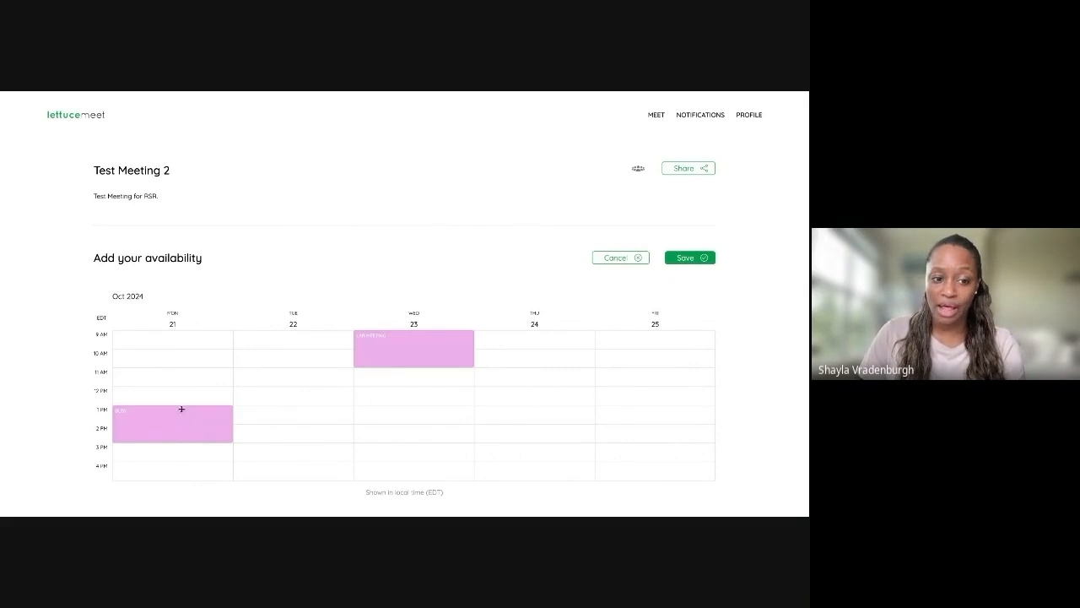
mouse_move(179, 389)
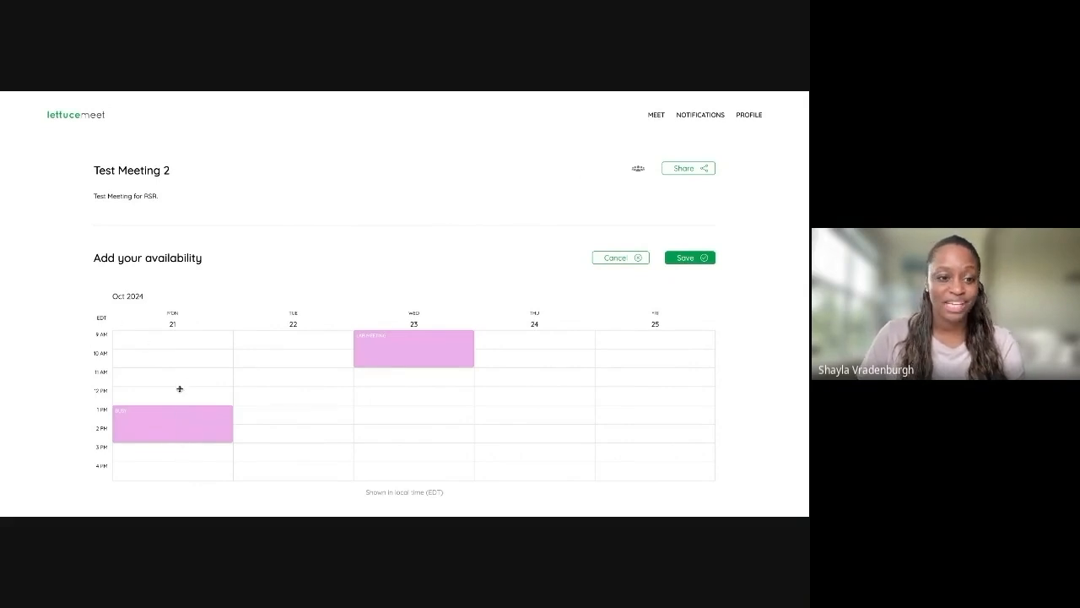
drag(172, 340, 172, 361)
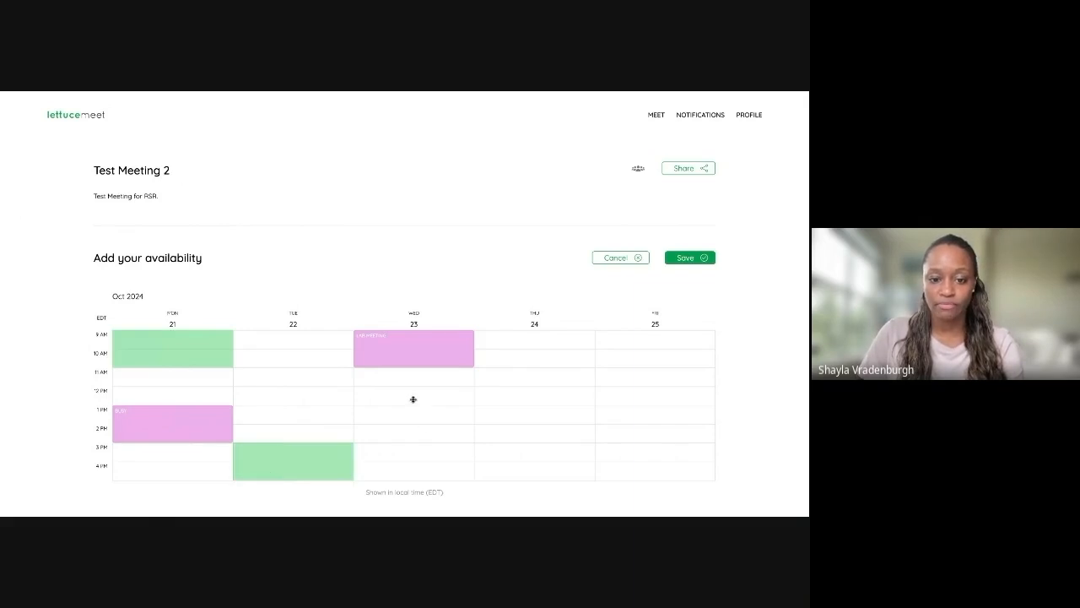
drag(412, 399, 413, 426)
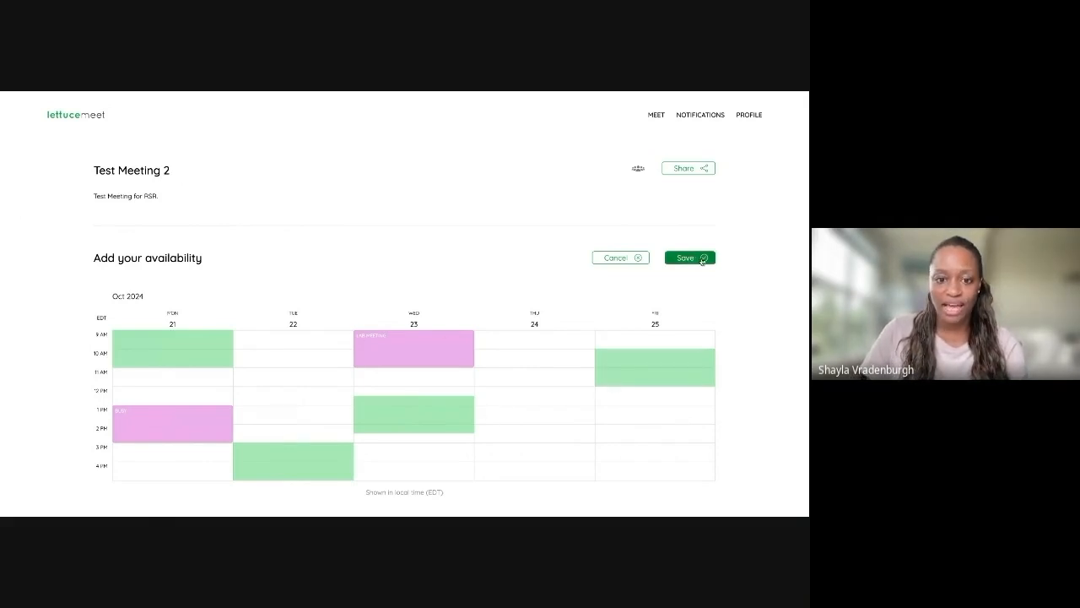
click(688, 258)
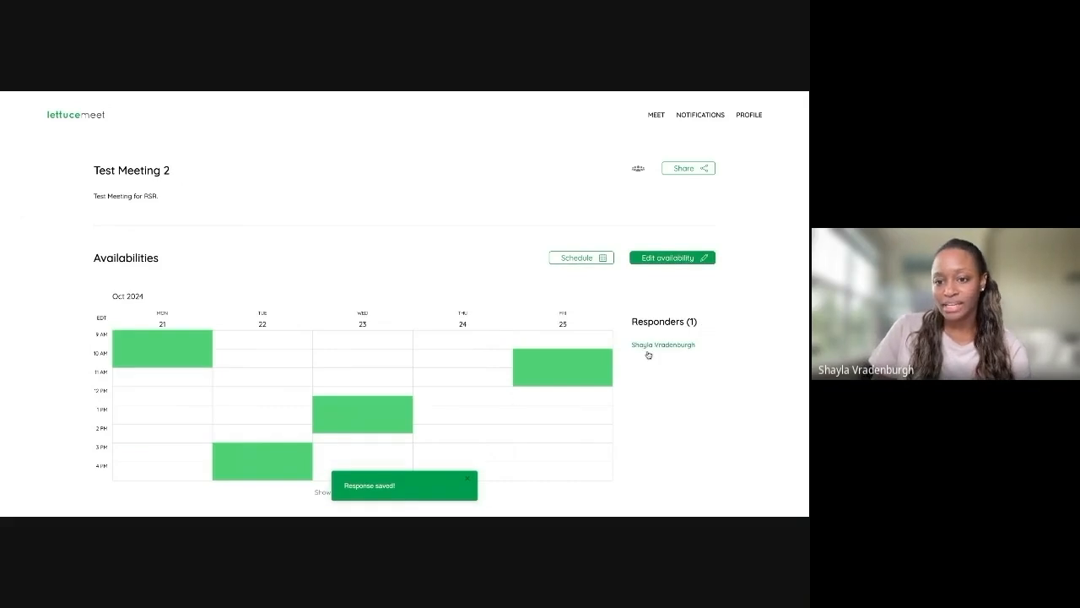